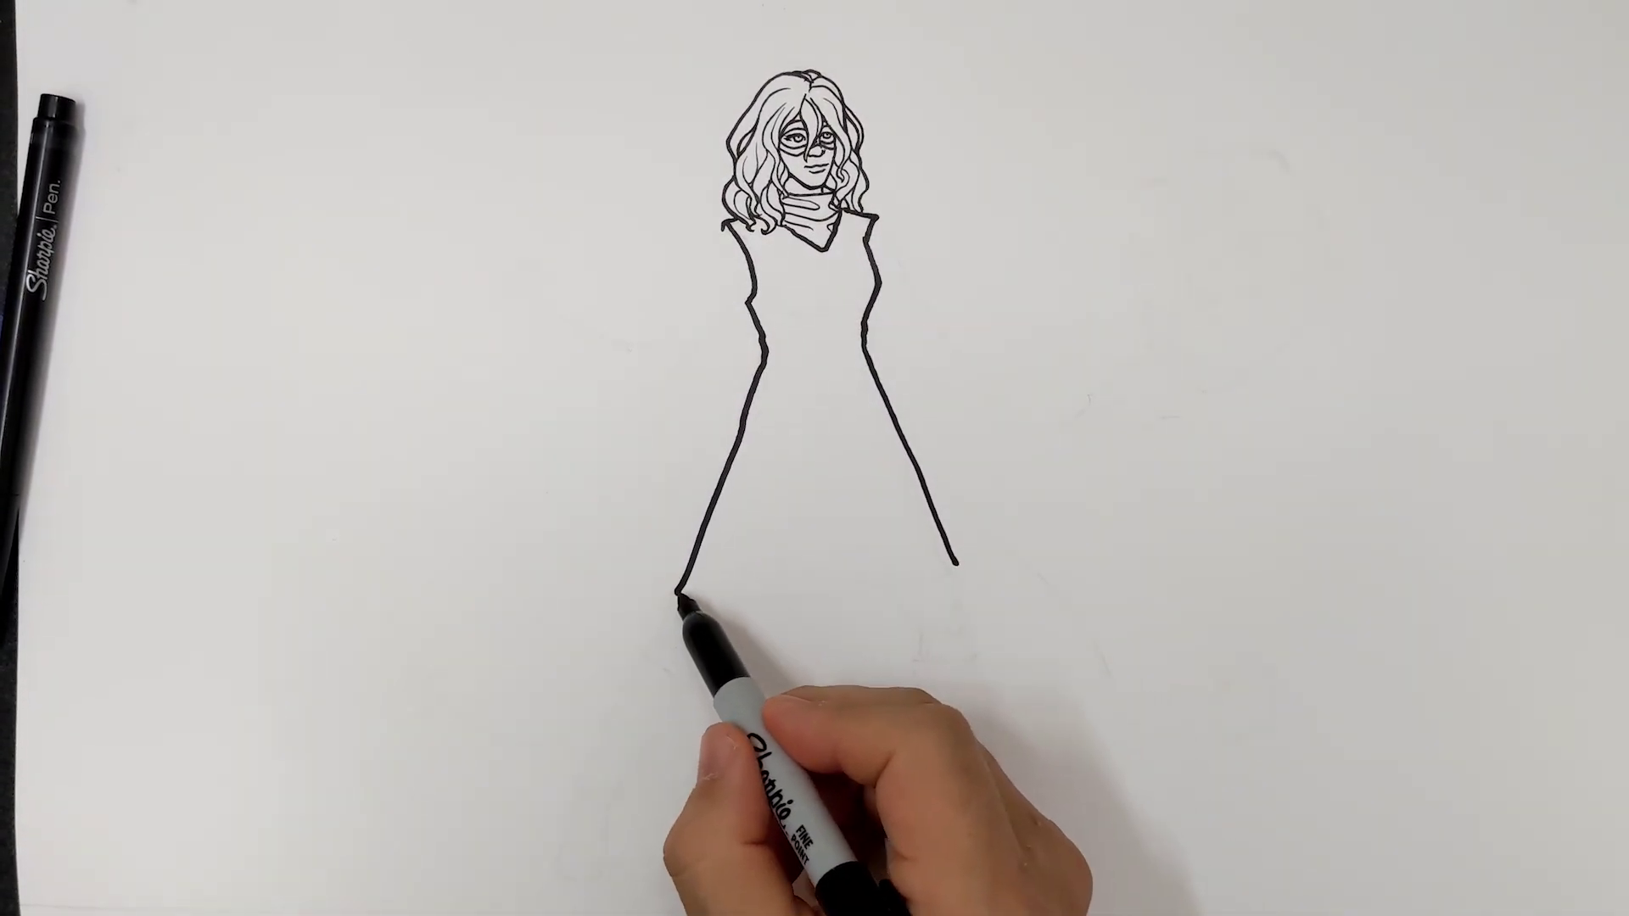
{"action": "left_click_drag", "start_coordinate": [690, 565], "coordinate": [841, 571]}
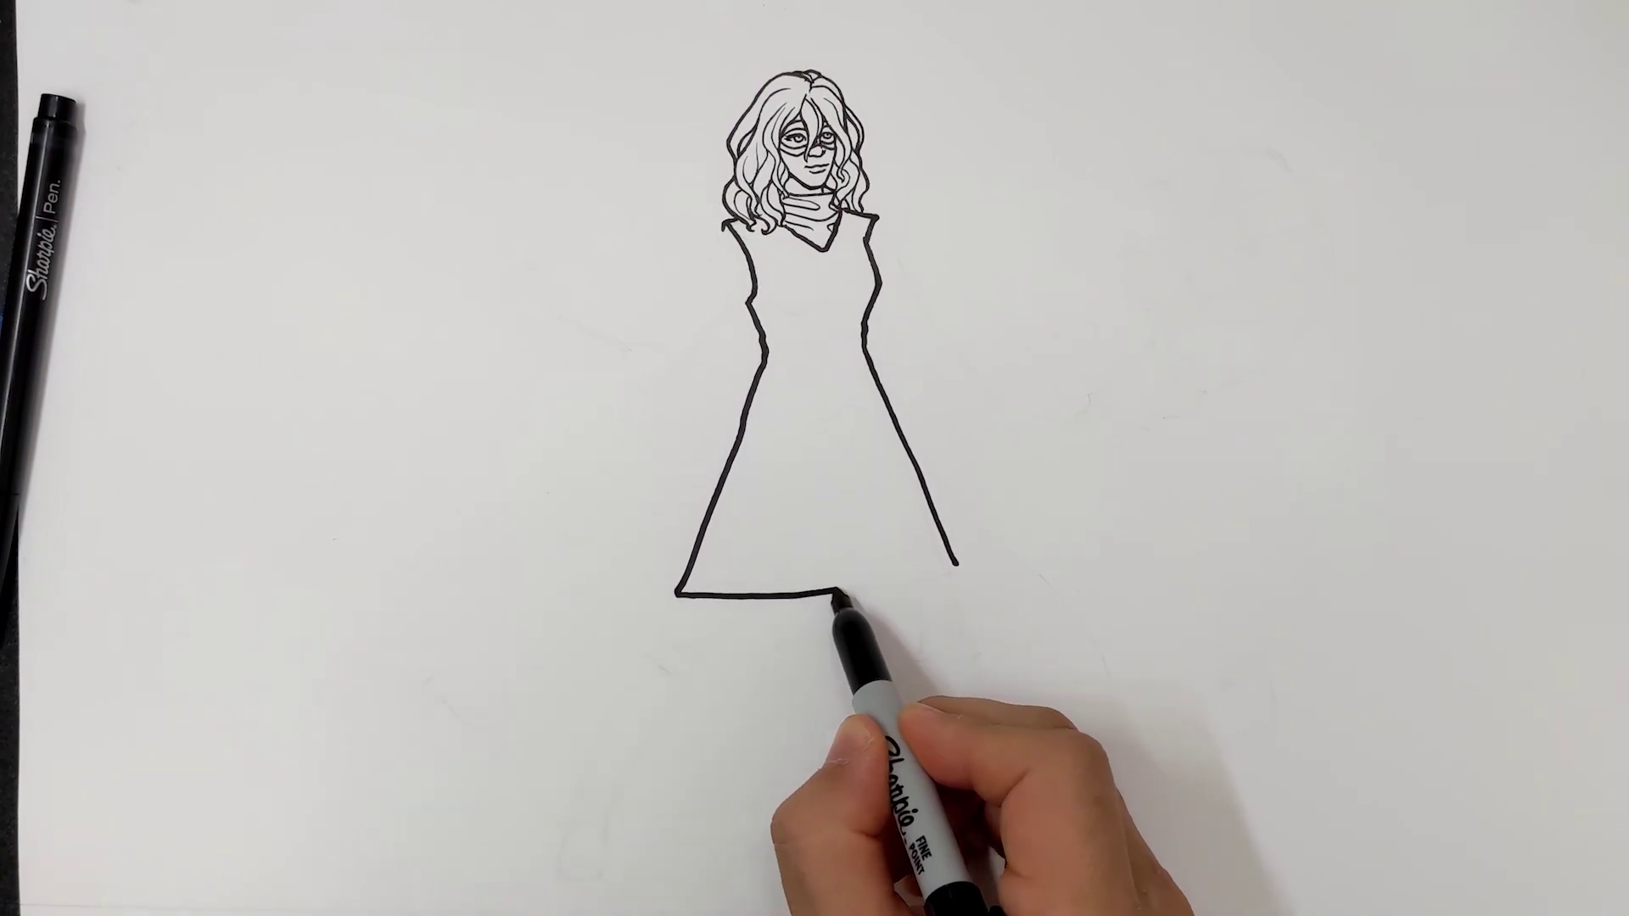